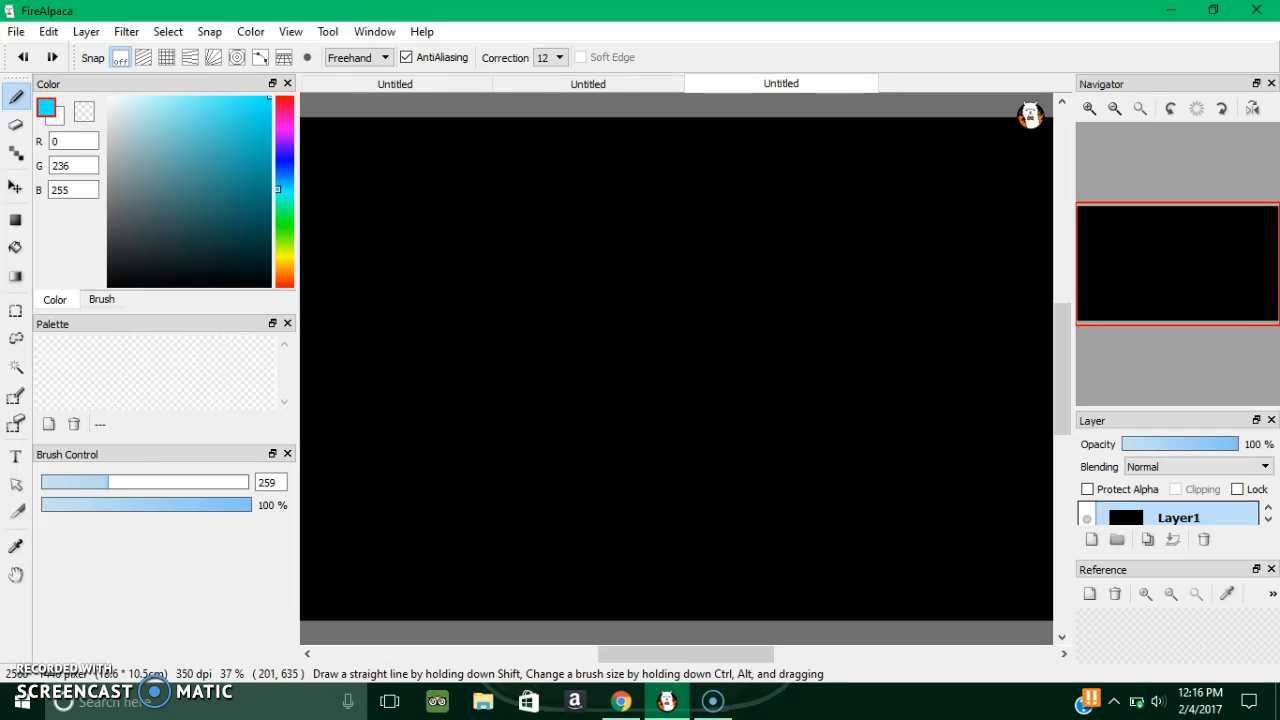
# Step: Create a new 370 × 320 px, 350 dpi canvas with a black background
pyautogui.click(16, 31)
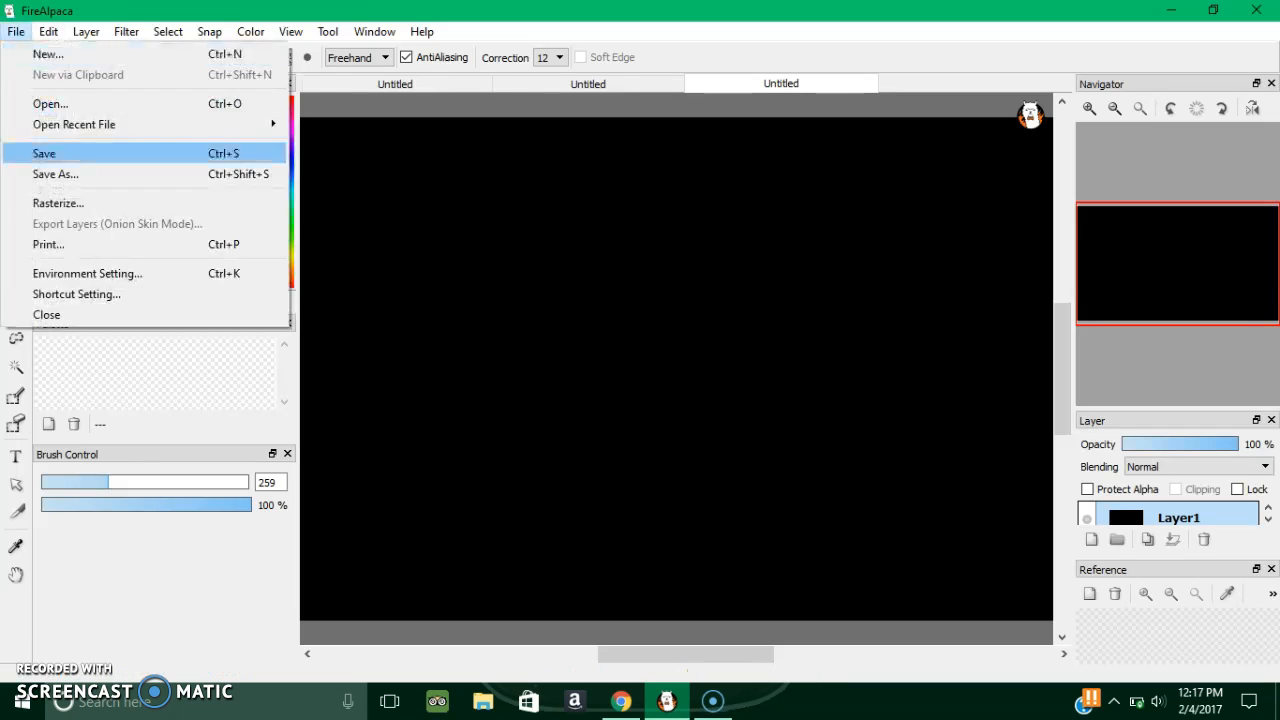
pyautogui.click(47, 54)
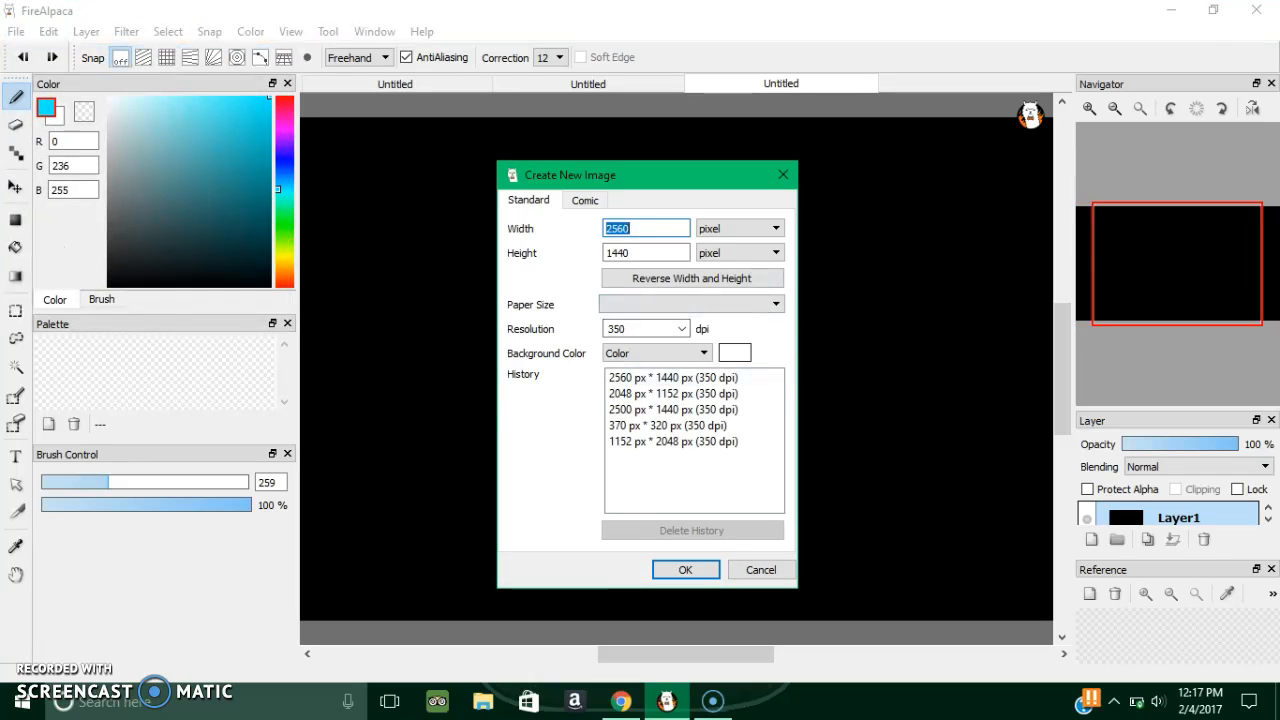
pyautogui.click(734, 352)
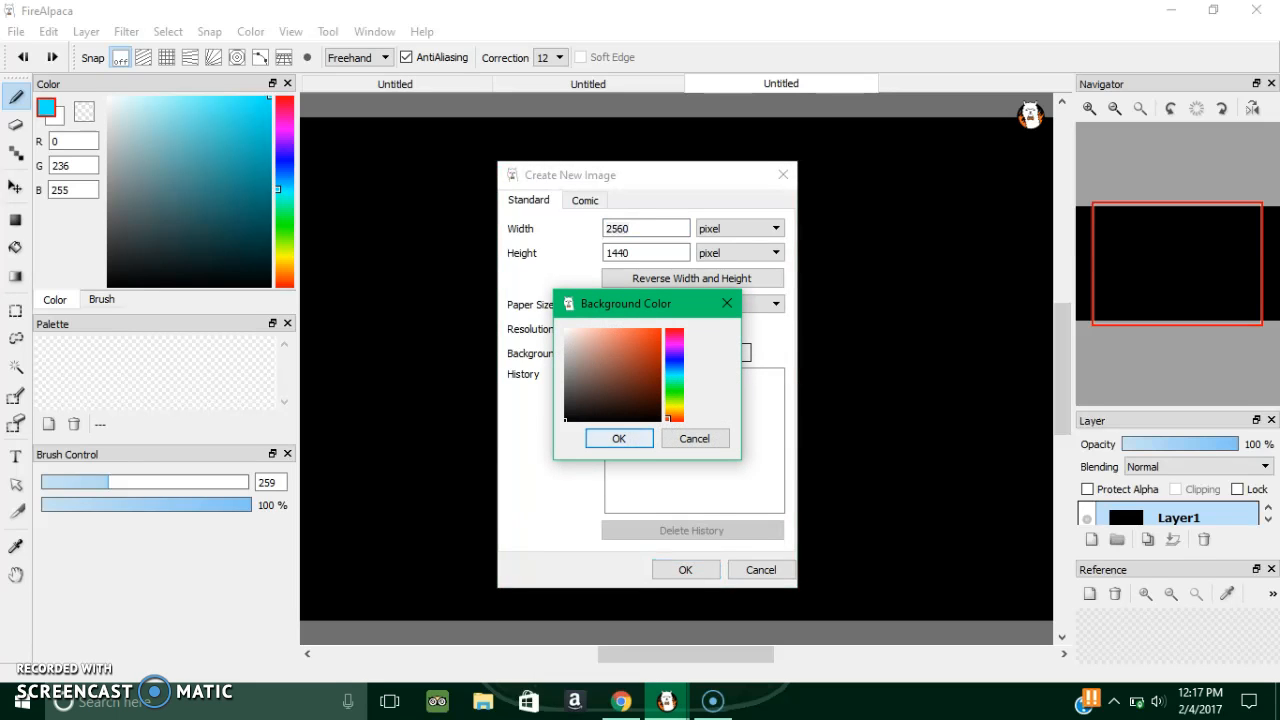
pyautogui.click(618, 438)
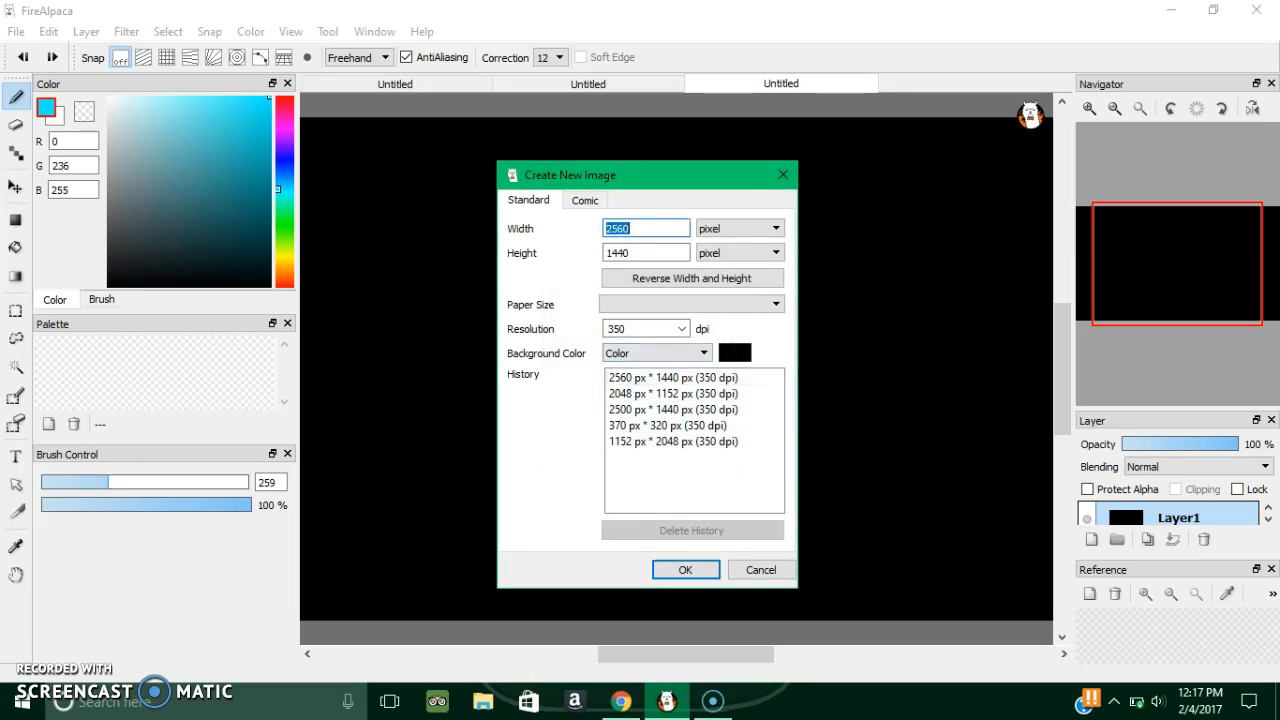
pyautogui.click(672, 441)
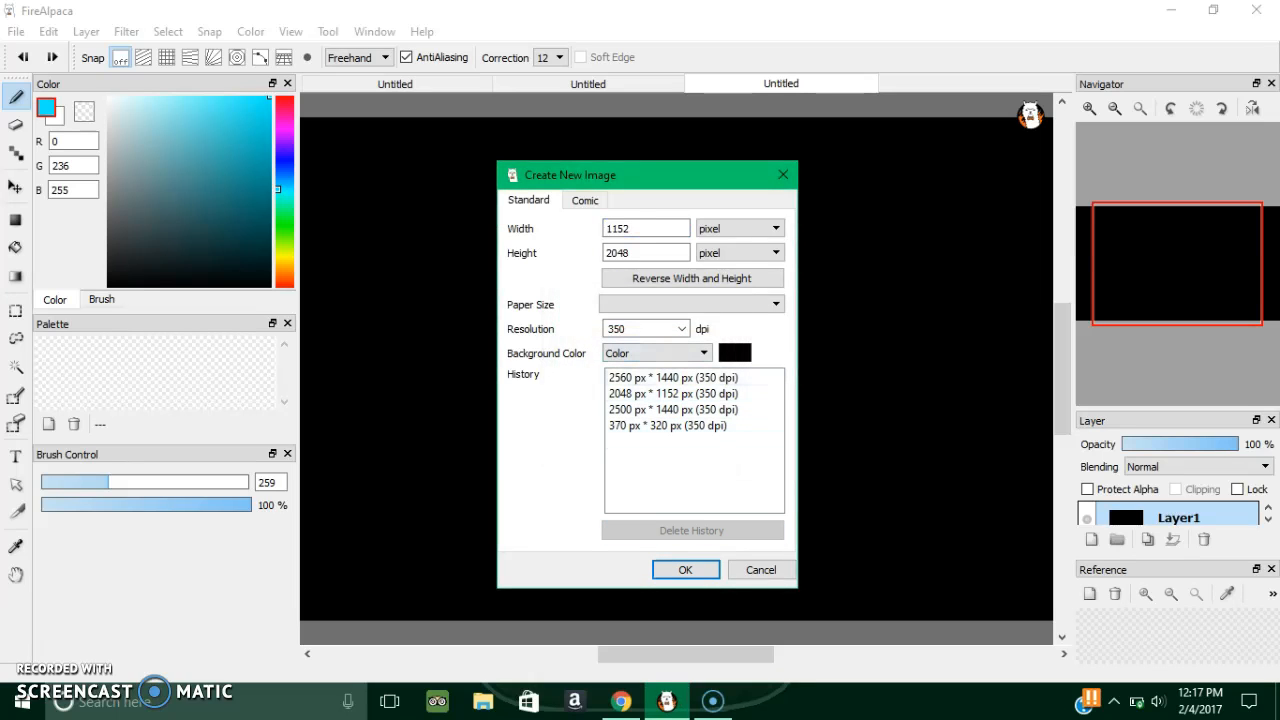
pyautogui.click(668, 425)
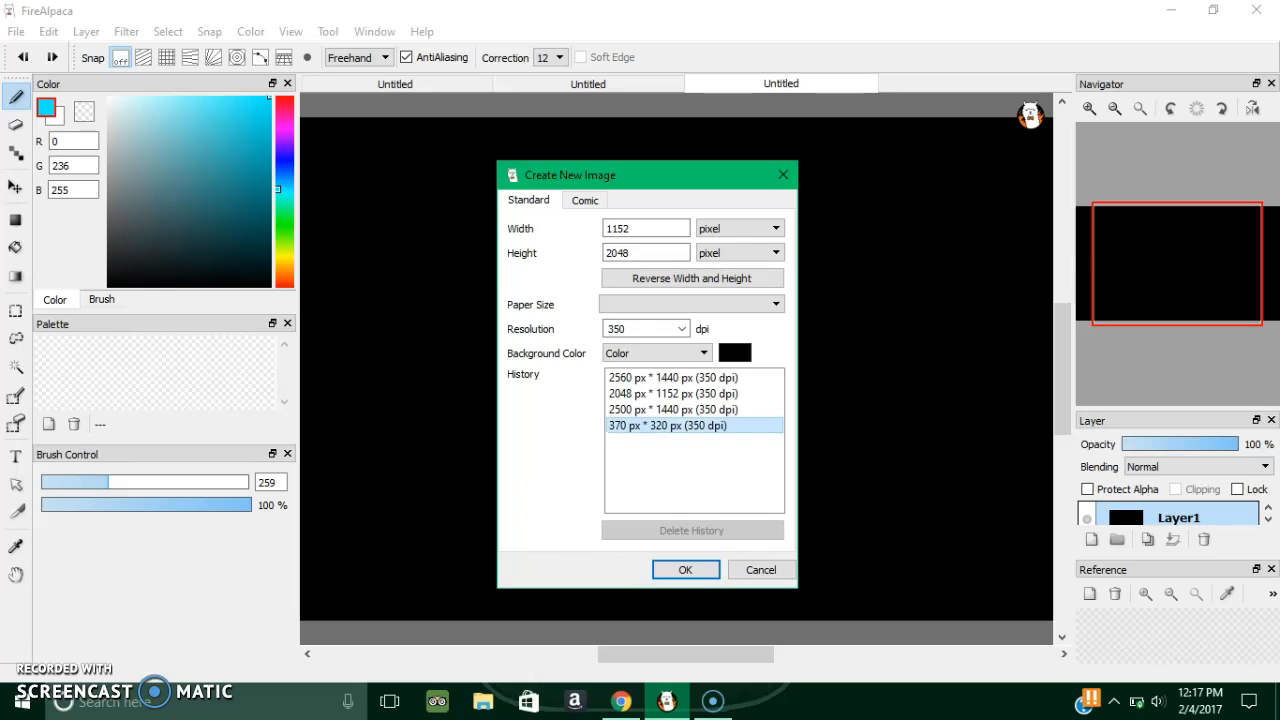
pyautogui.click(685, 569)
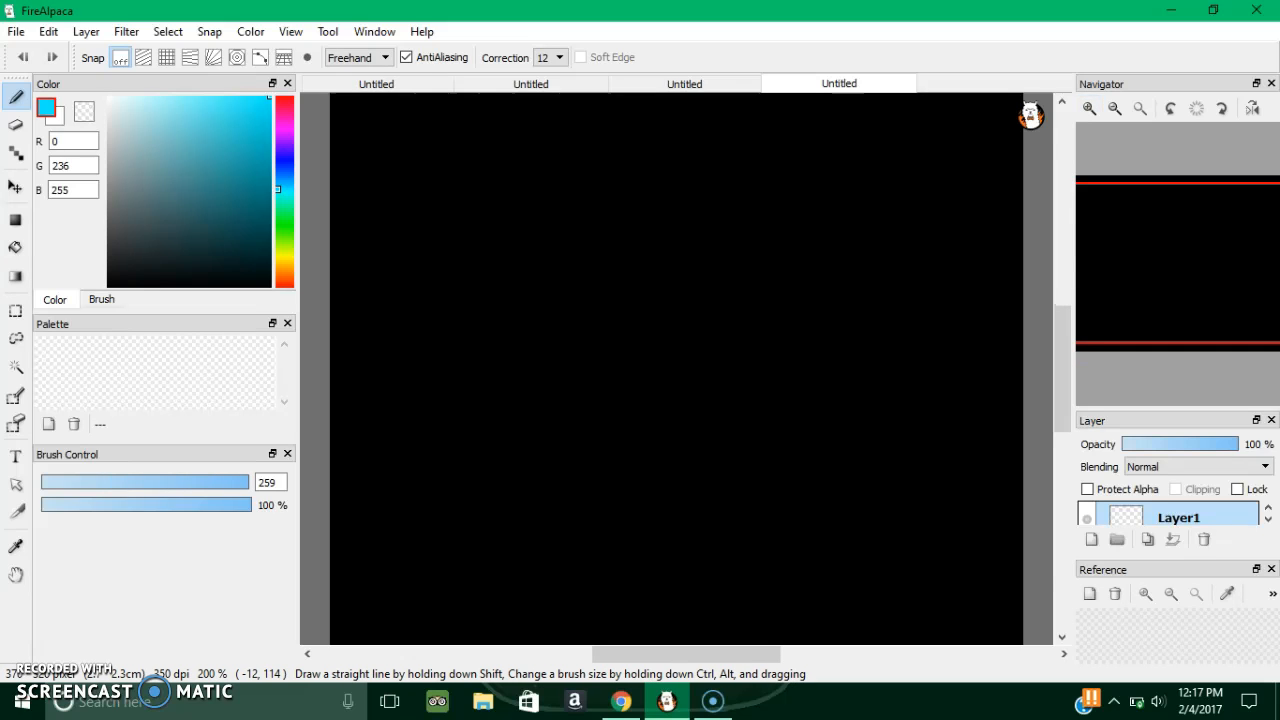
# Step: Spray a soft cyan AirBrush patch at the canvas's top-left with brush size 11.8
pyautogui.click(186, 220)
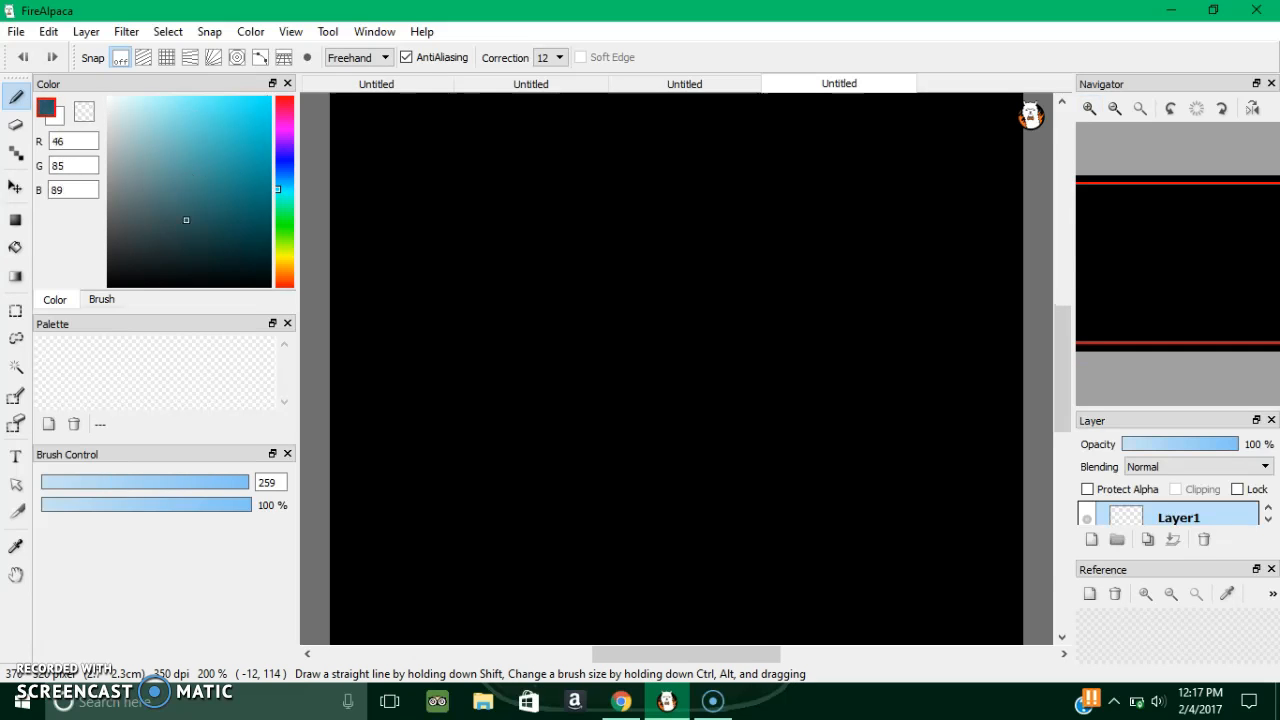
pyautogui.click(183, 188)
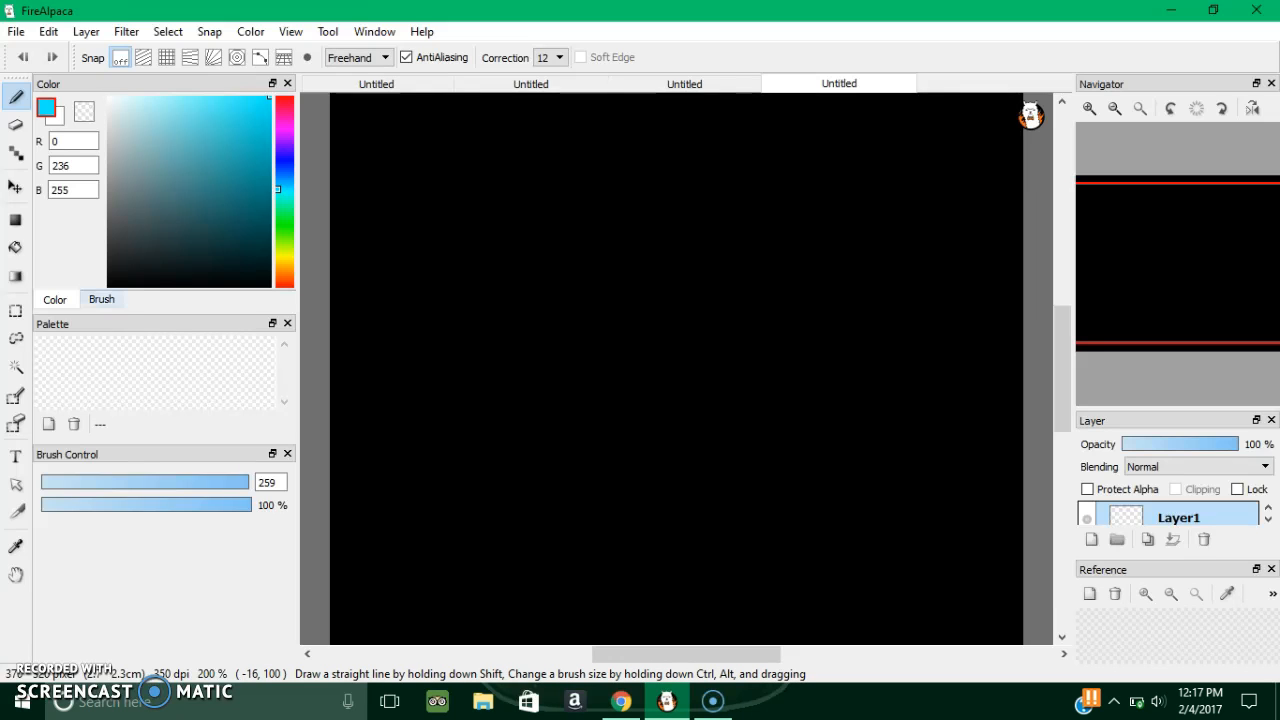
pyautogui.click(101, 299)
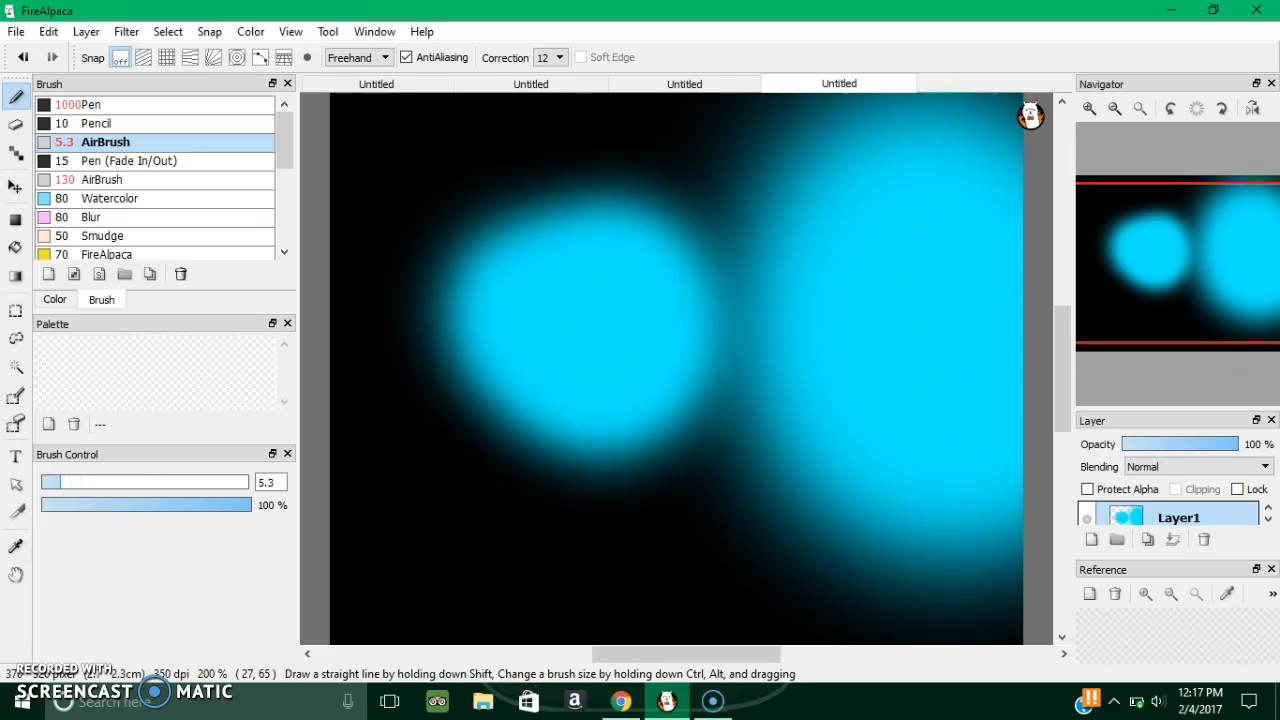
pyautogui.moveTo(375, 160); pyautogui.dragTo(455, 115)
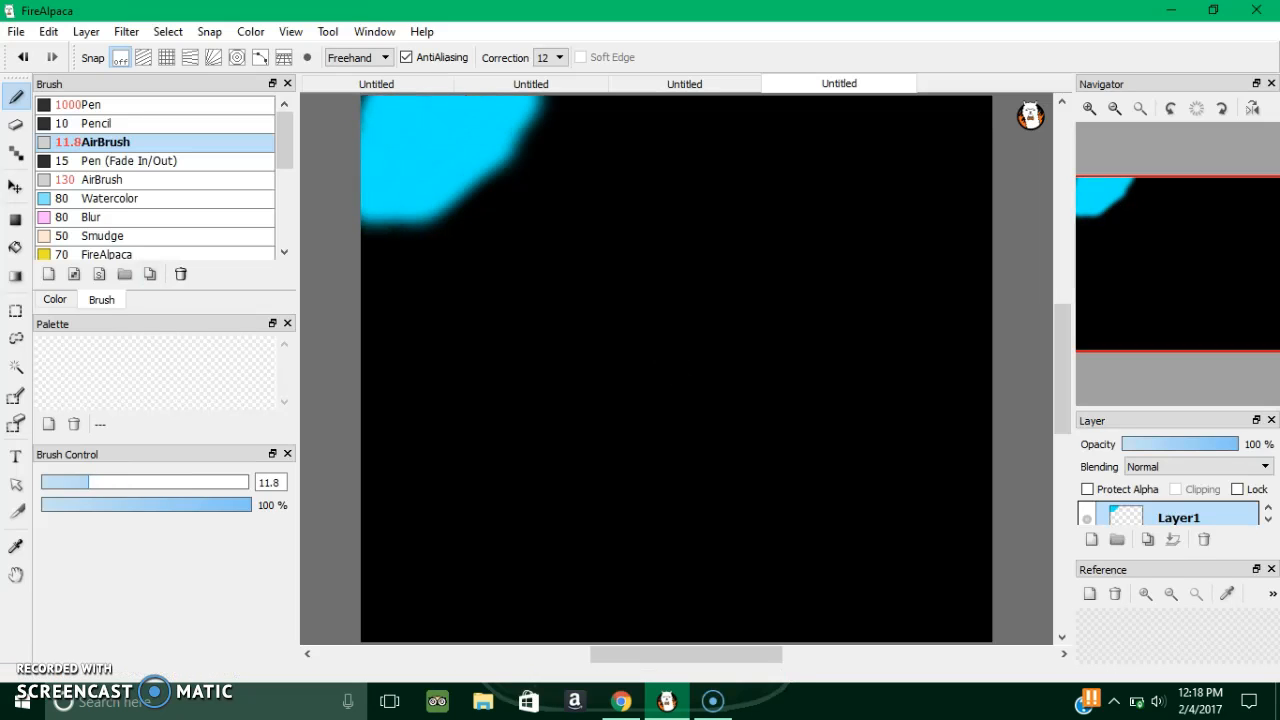
# Step: Write test numbers 1 and 2 in muted teal on the canvas
pyautogui.click(54, 299)
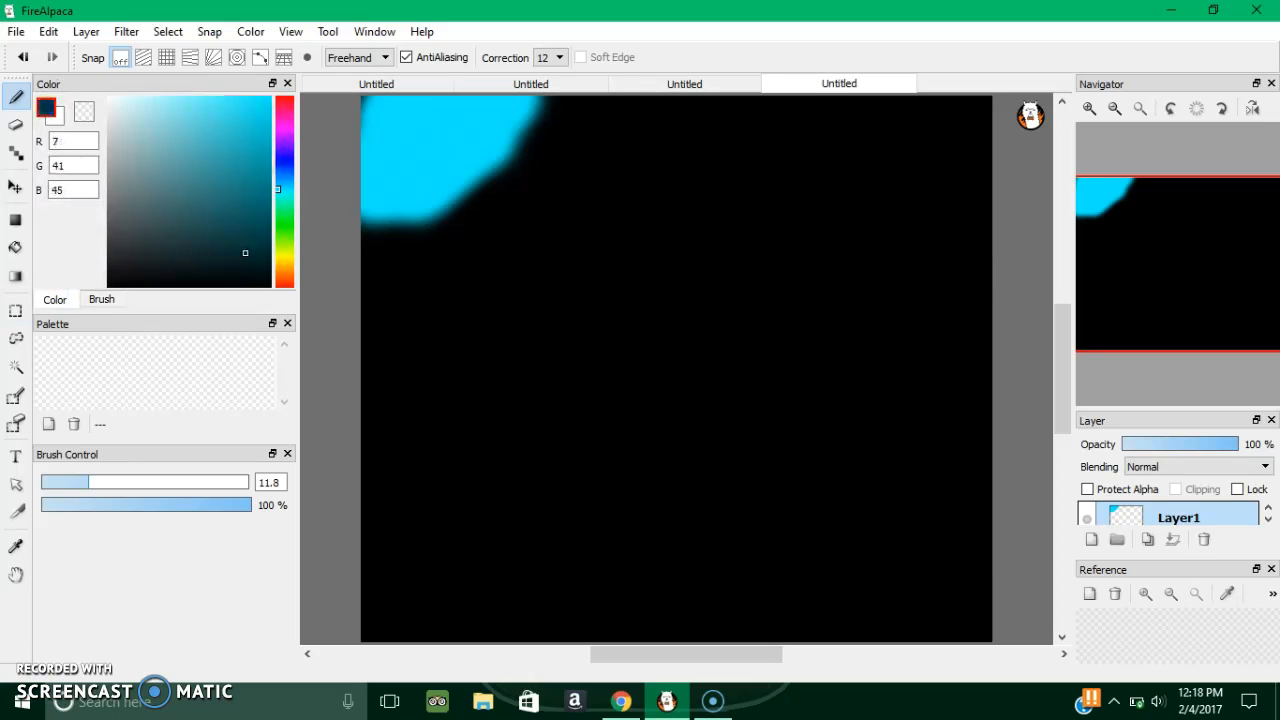
pyautogui.click(197, 200)
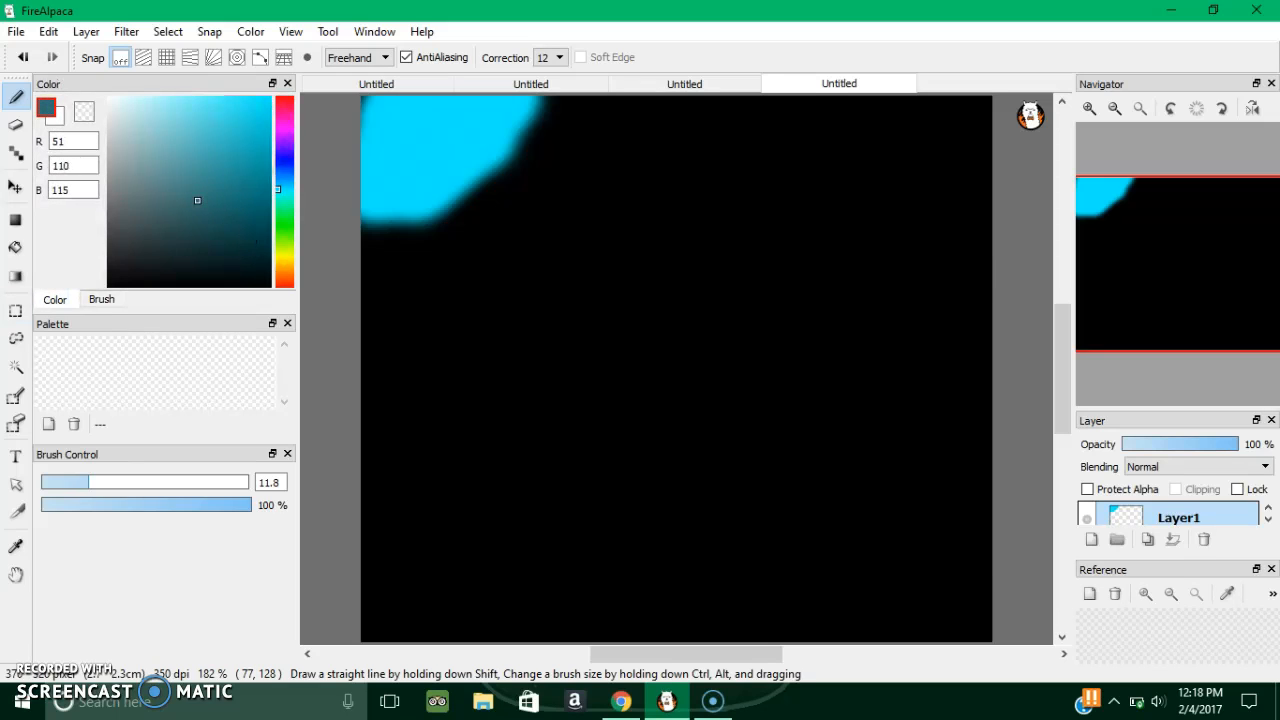
pyautogui.moveTo(420, 255); pyautogui.dragTo(445, 355)
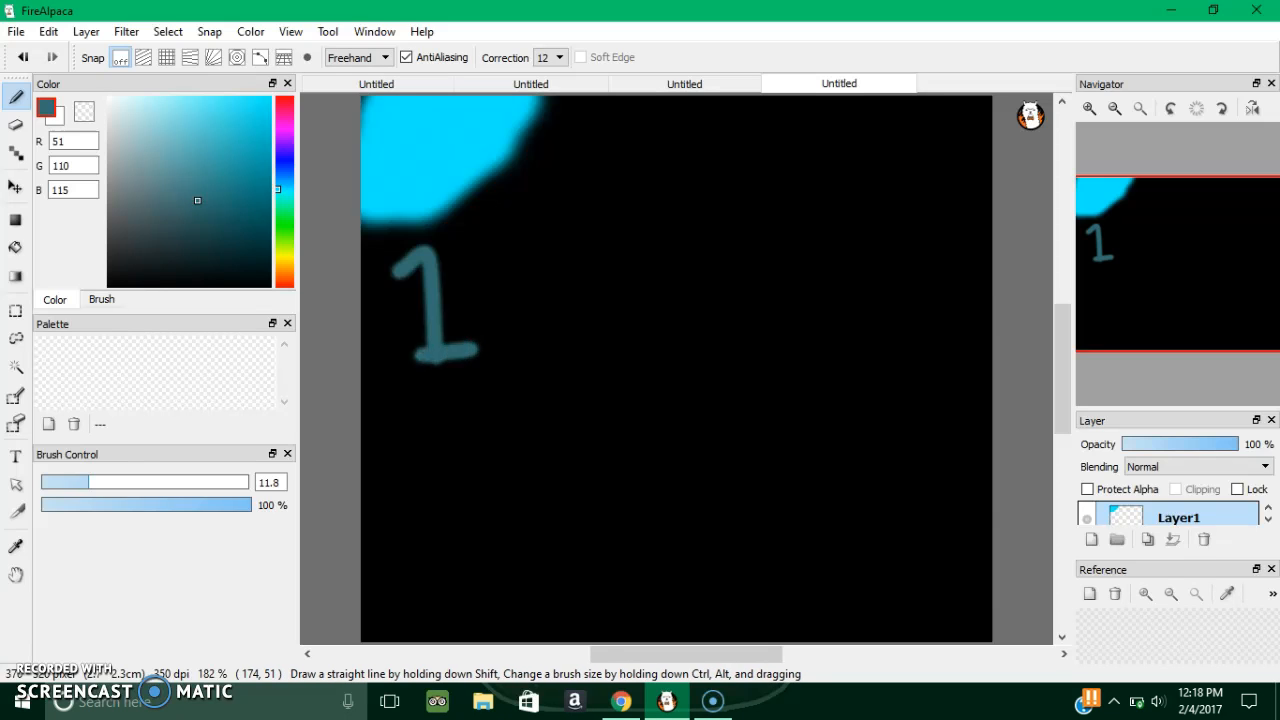
pyautogui.moveTo(860, 260); pyautogui.dragTo(900, 375)
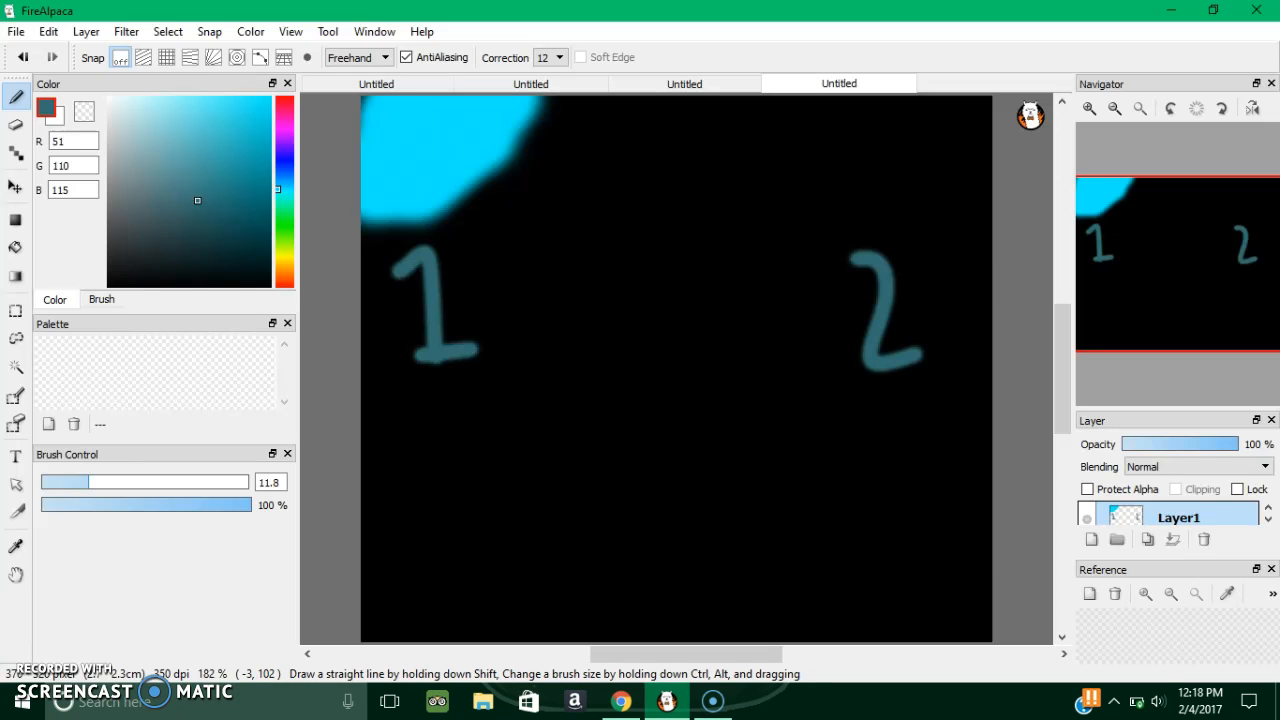
# Step: Wipe the canvas back to plain black, leaving the airbrush at size 122
pyautogui.click(101, 299)
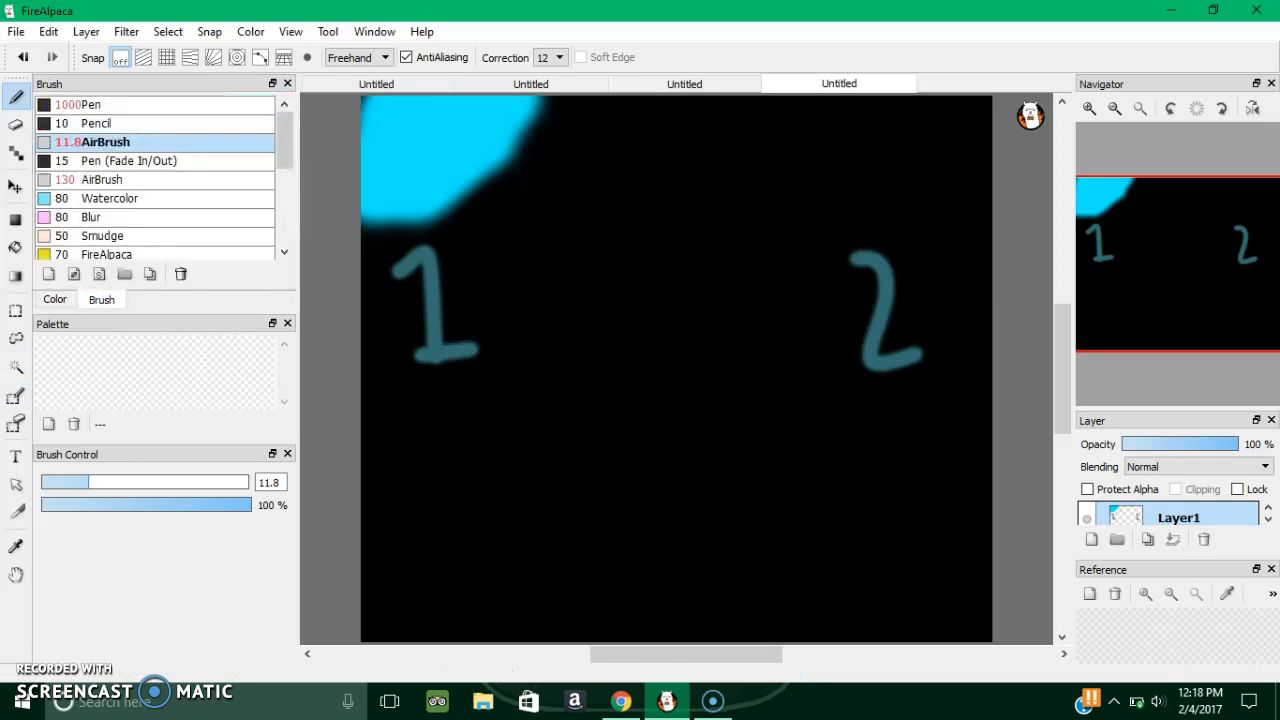
pyautogui.click(101, 179)
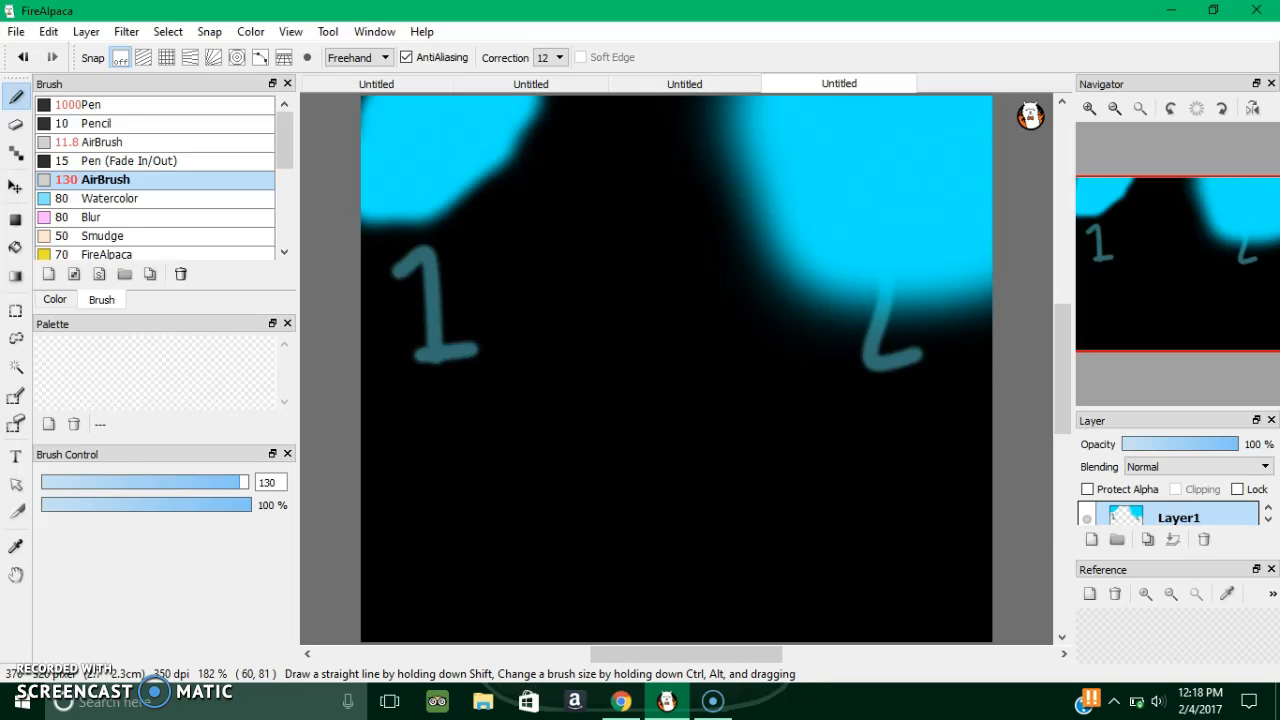
pyautogui.click(104, 141)
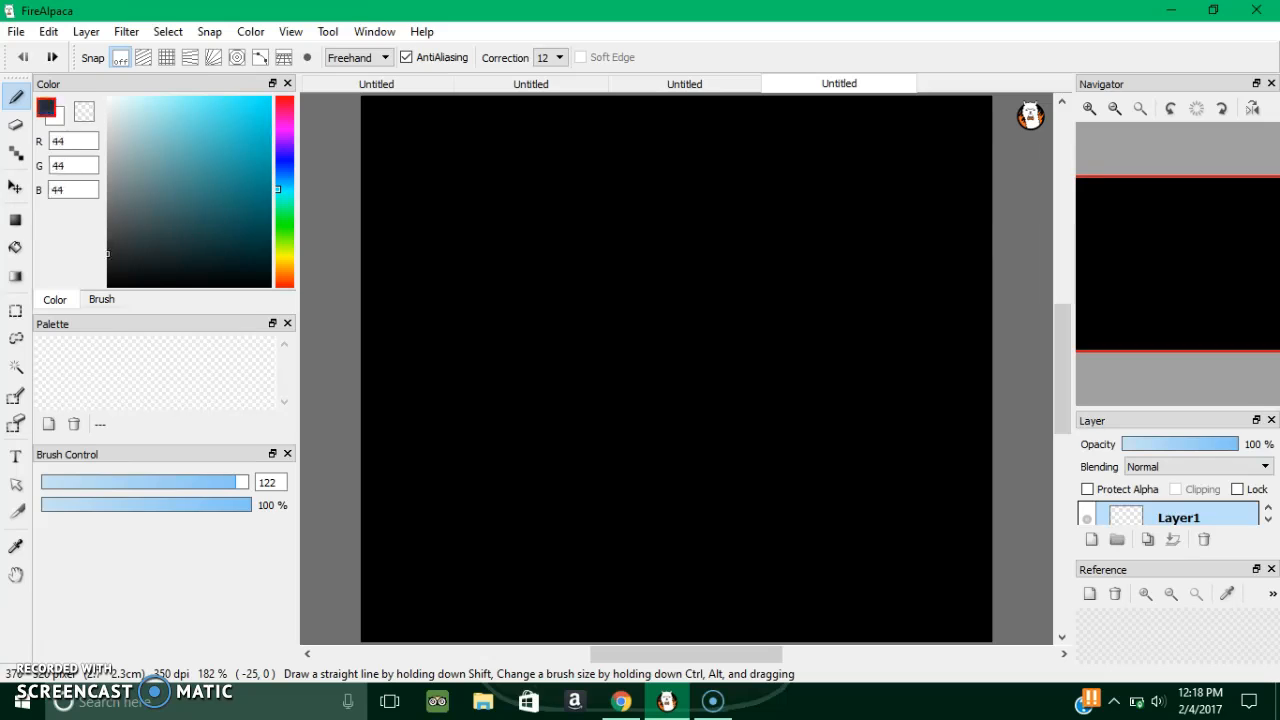
# Step: Choose bright aqua green (R 0, G 255, B 191) and brush size 8
pyautogui.click(163, 97)
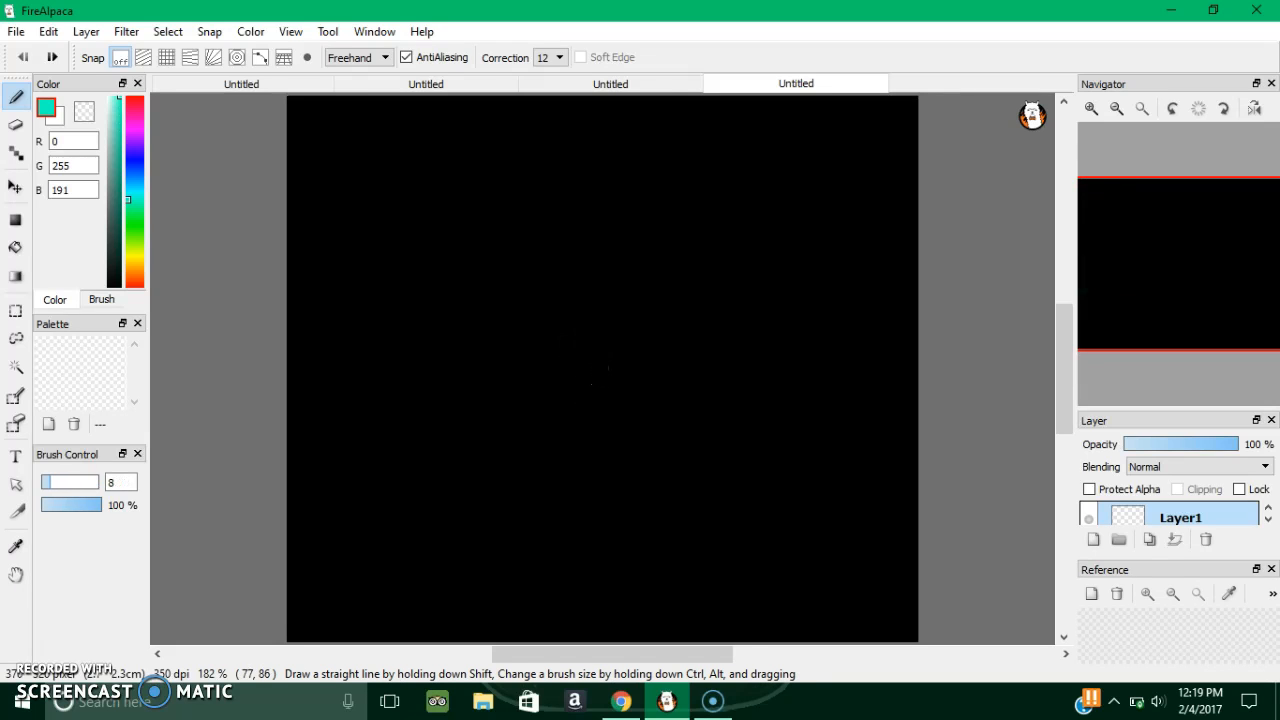
# Step: After thin test strokes, paint a thick aqua-green 'Hi' at AirBrush size 29
pyautogui.click(357, 177)
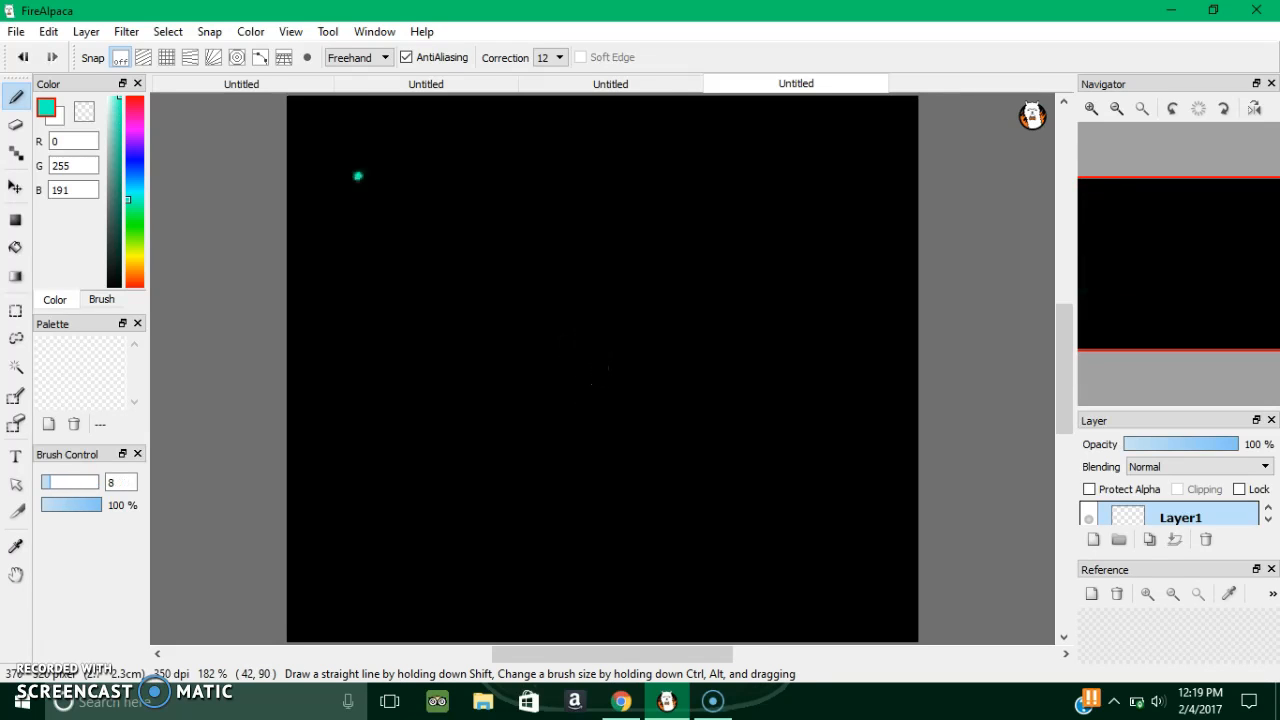
pyautogui.moveTo(357, 178); pyautogui.dragTo(353, 265)
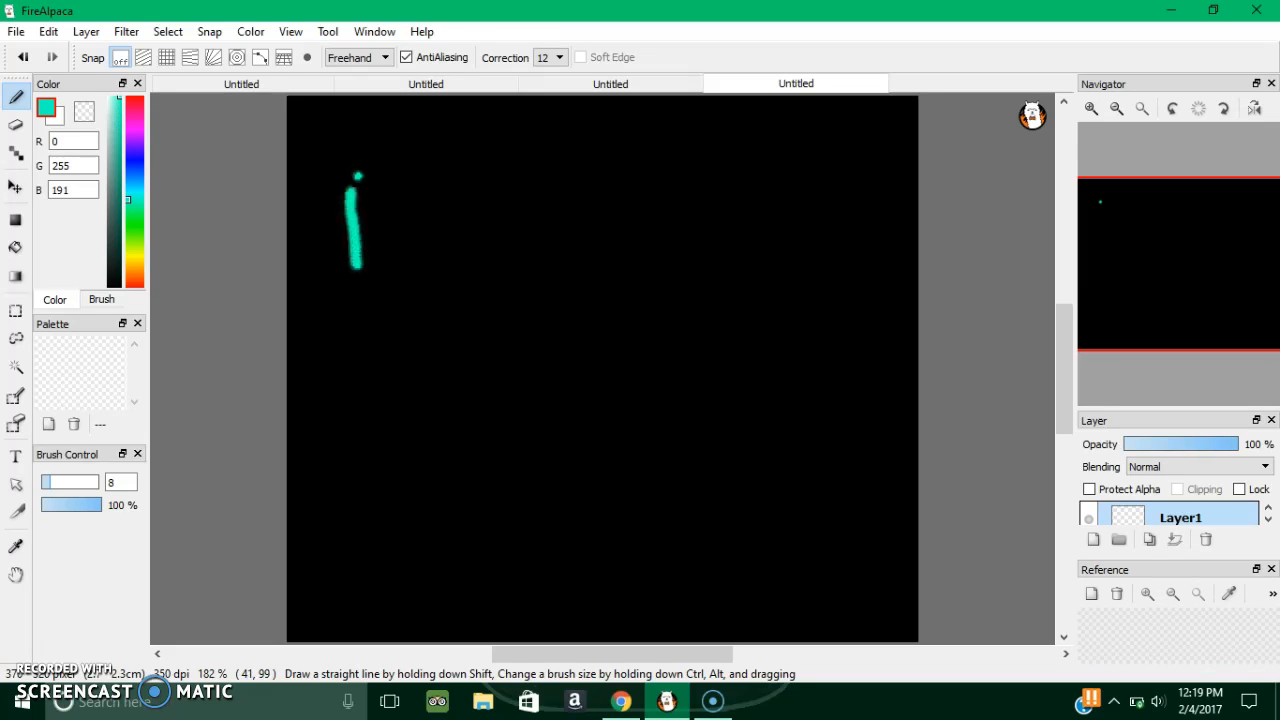
pyautogui.moveTo(345, 228); pyautogui.dragTo(415, 210)
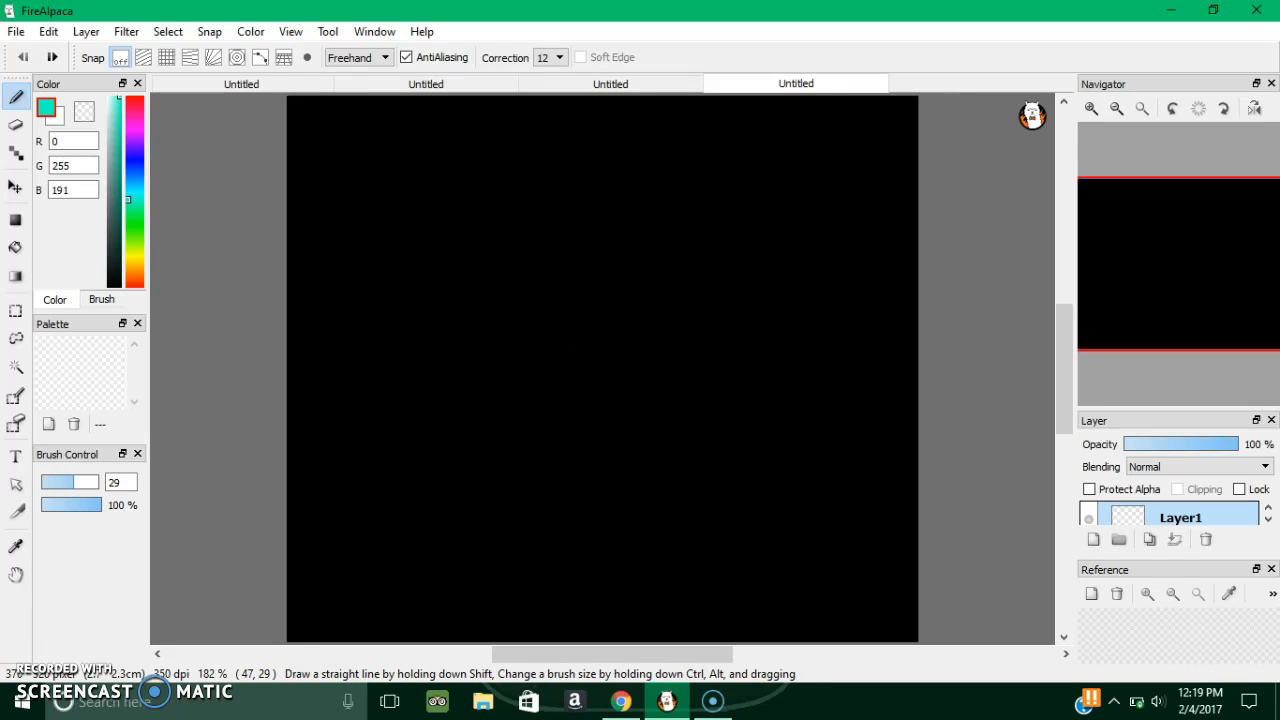
pyautogui.moveTo(338, 120); pyautogui.dragTo(338, 335)
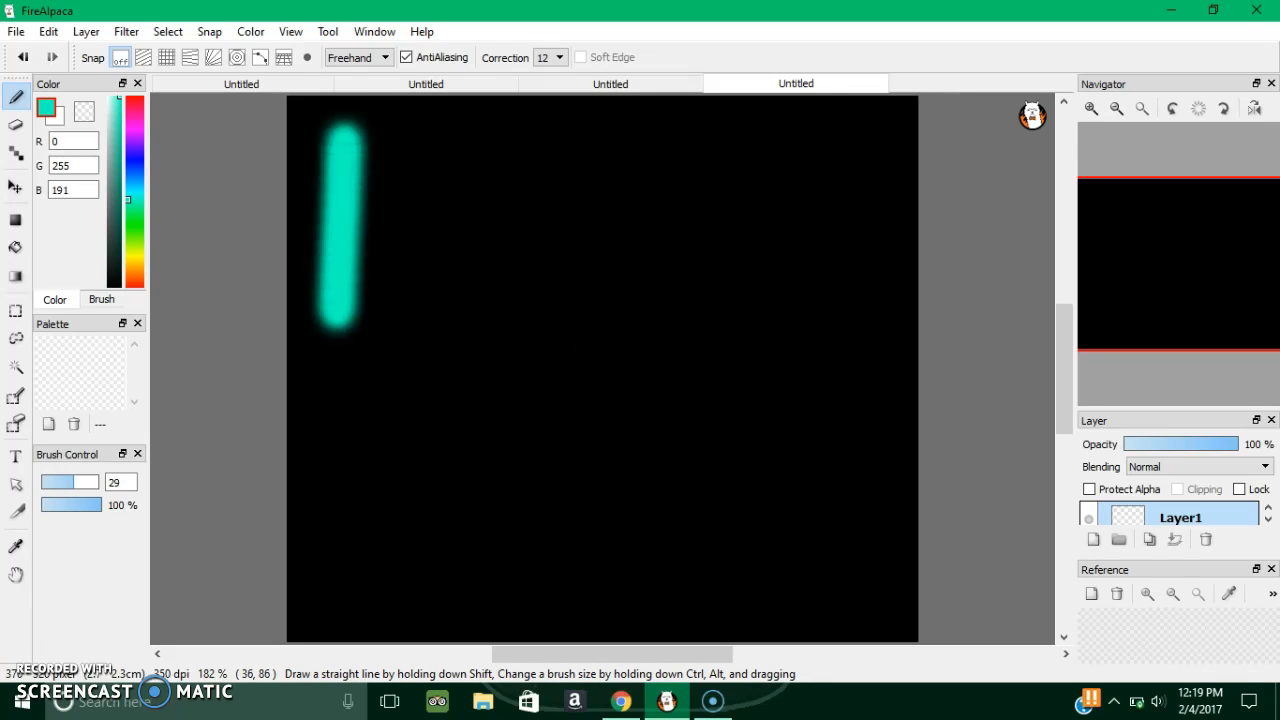
pyautogui.moveTo(460, 140); pyautogui.dragTo(460, 460)
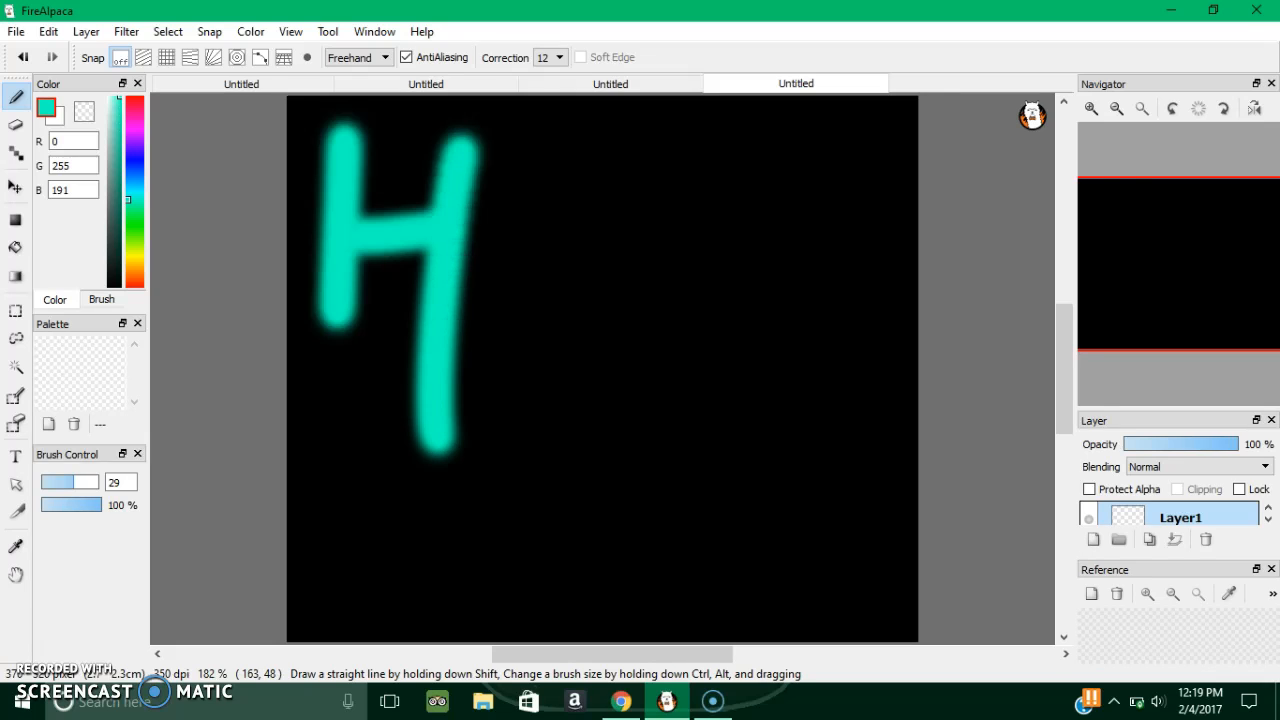
pyautogui.moveTo(600, 270); pyautogui.dragTo(600, 360)
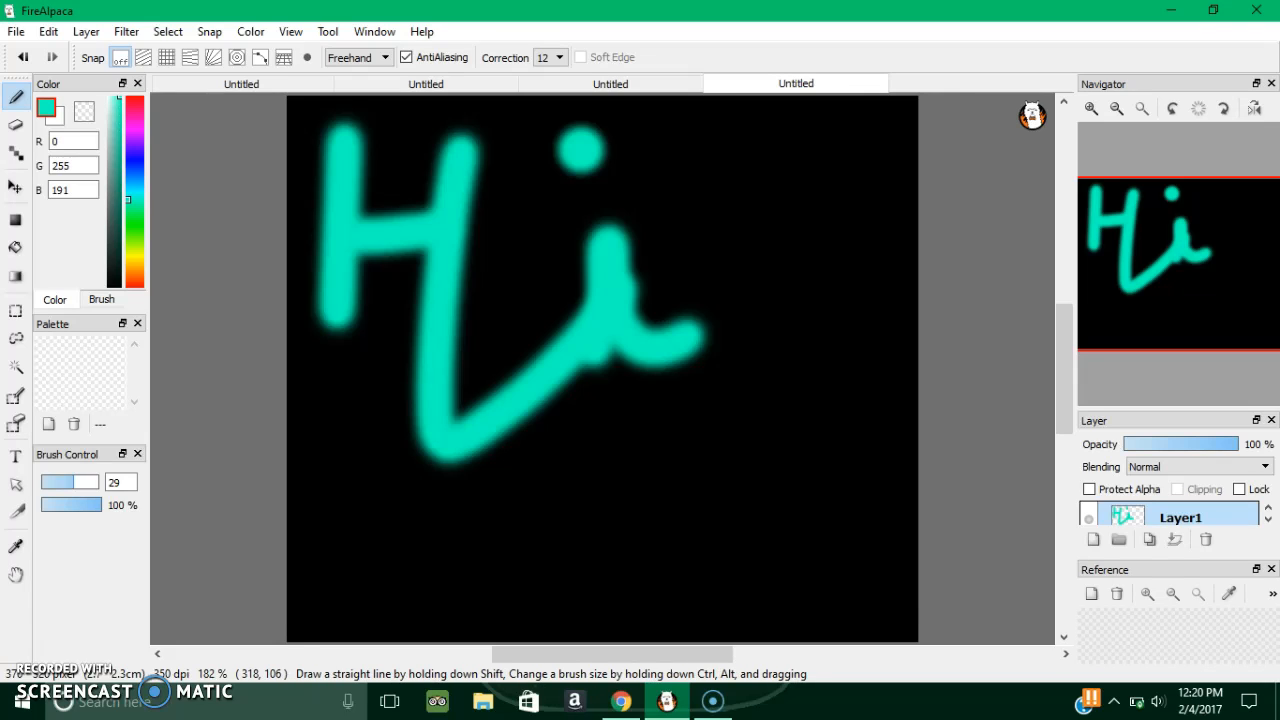
# Step: Switch the layer's Blending dropdown in the Layer panel to Screen
pyautogui.click(1197, 466)
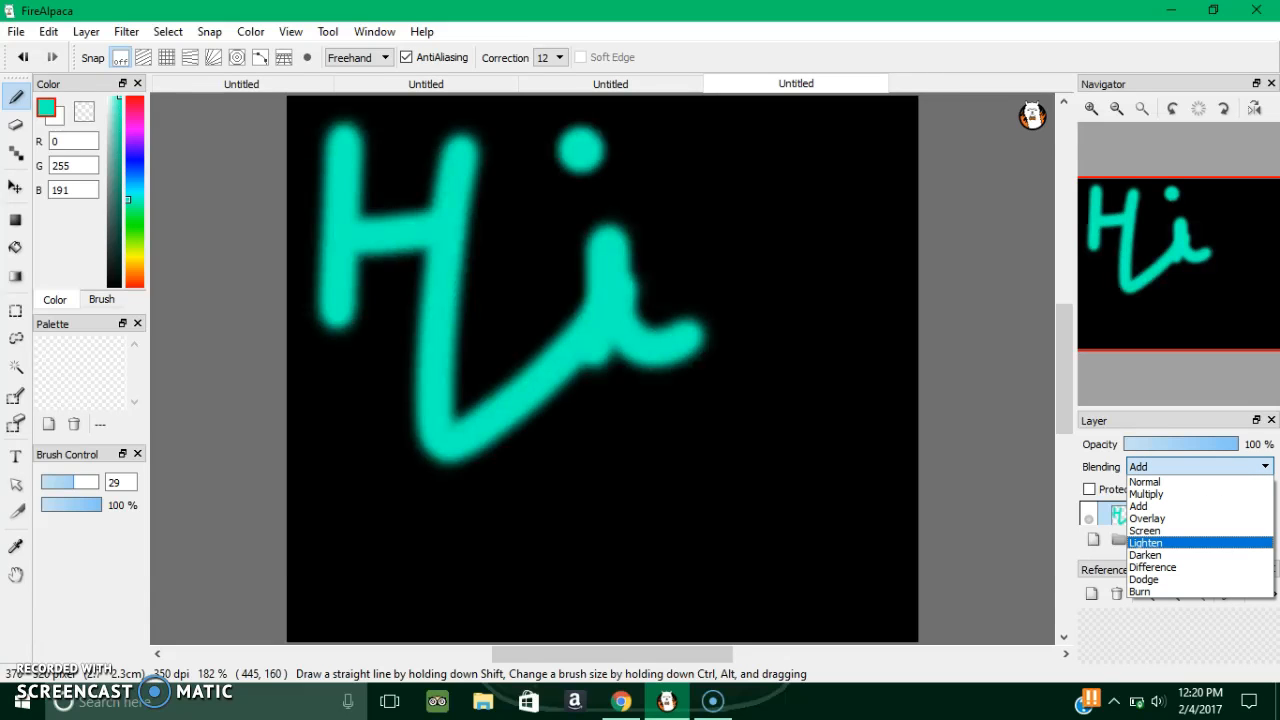
pyautogui.click(1144, 530)
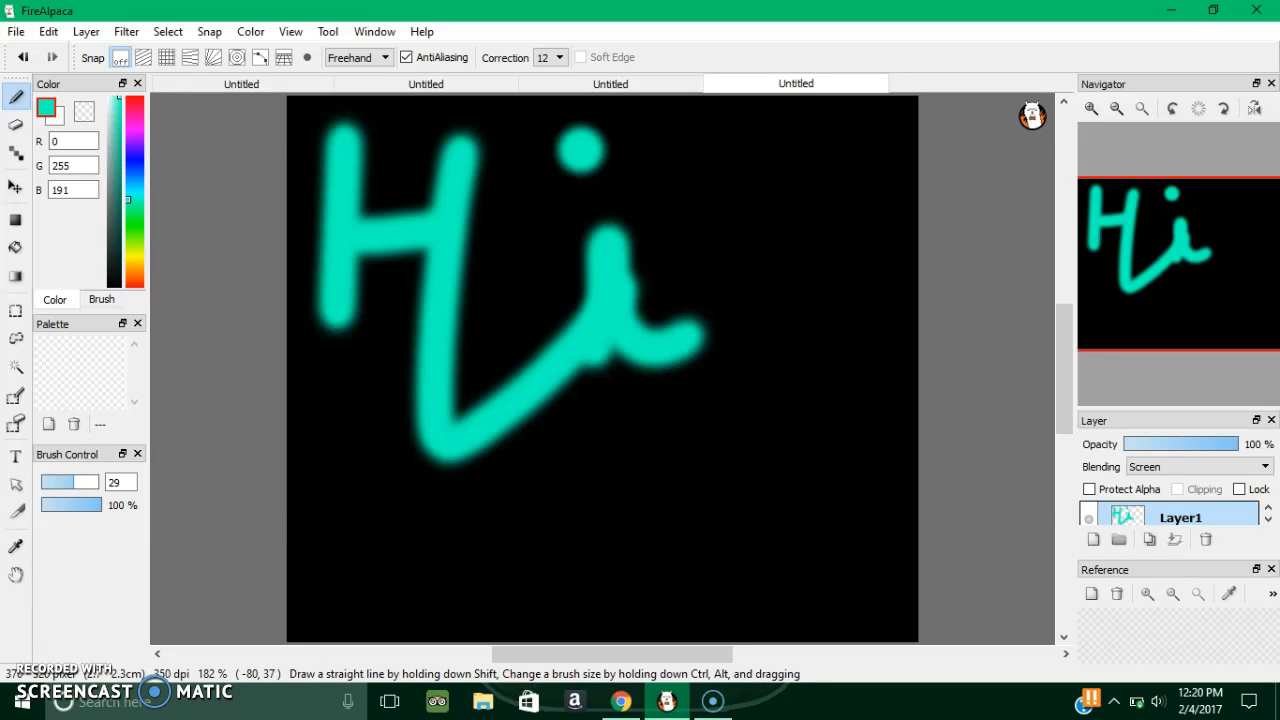
pyautogui.click(128, 150)
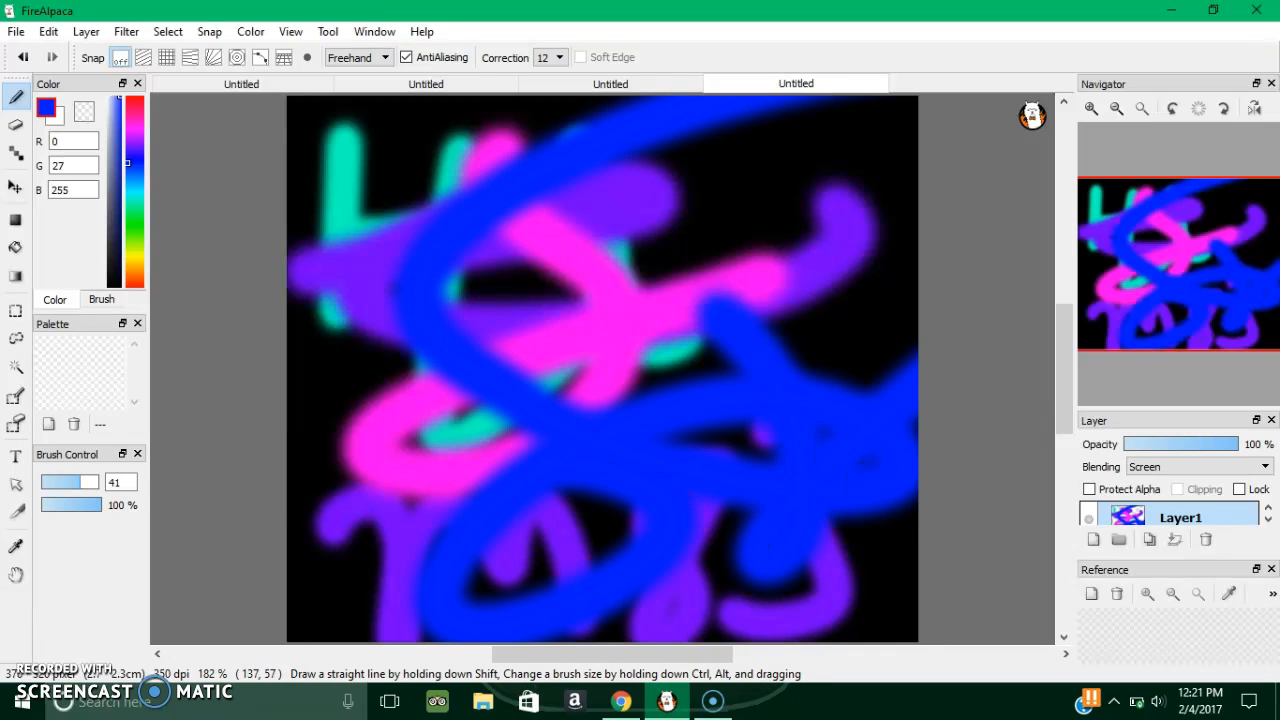
# Step: Clear scribbles to black; set colour R 0, G 255, B 4 and brush size 12.6
pyautogui.click(128, 220)
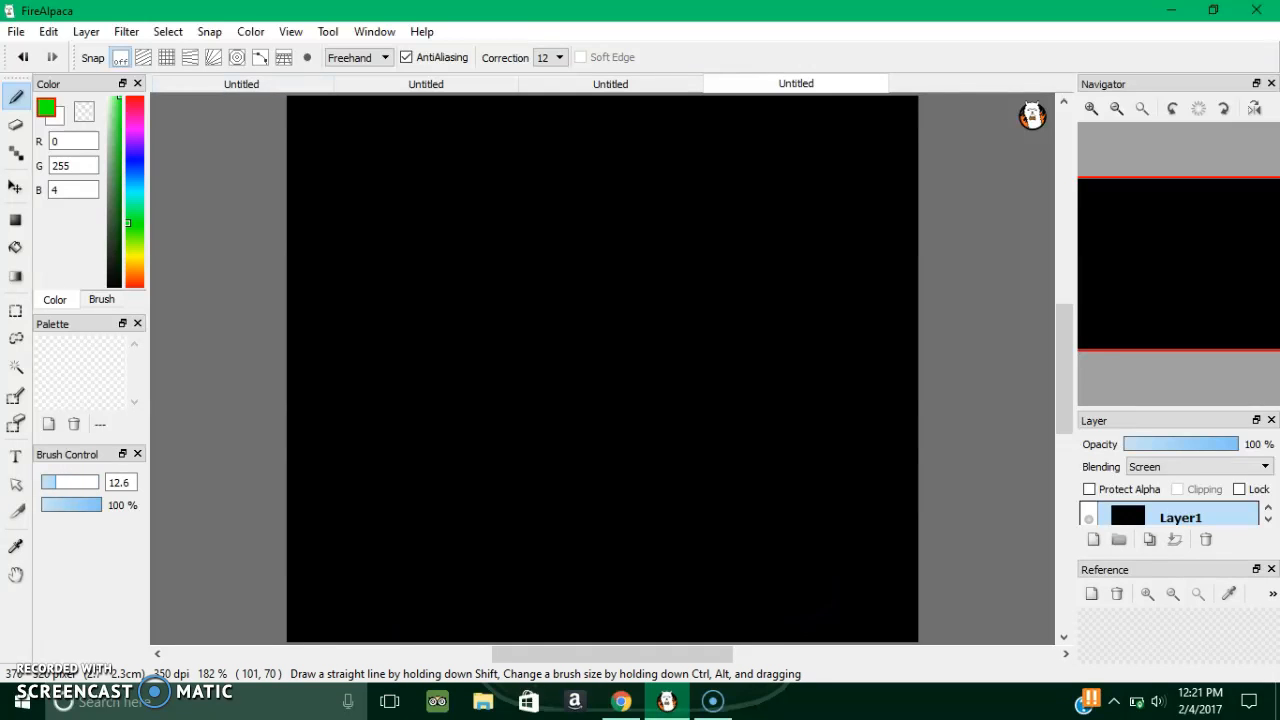
# Step: Replace thin test strokes with a thick bright-green H and i at AirBrush size 33
pyautogui.moveTo(385, 150); pyautogui.dragTo(420, 515)
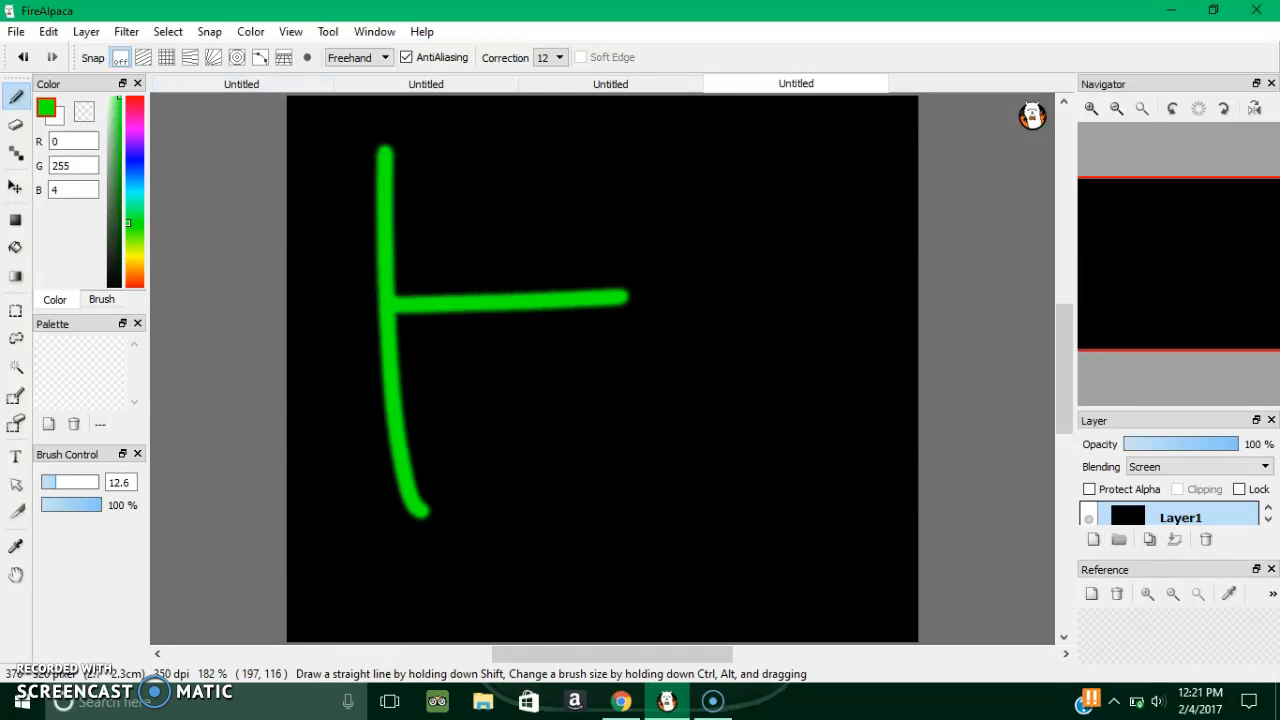
pyautogui.moveTo(575, 145); pyautogui.dragTo(660, 505)
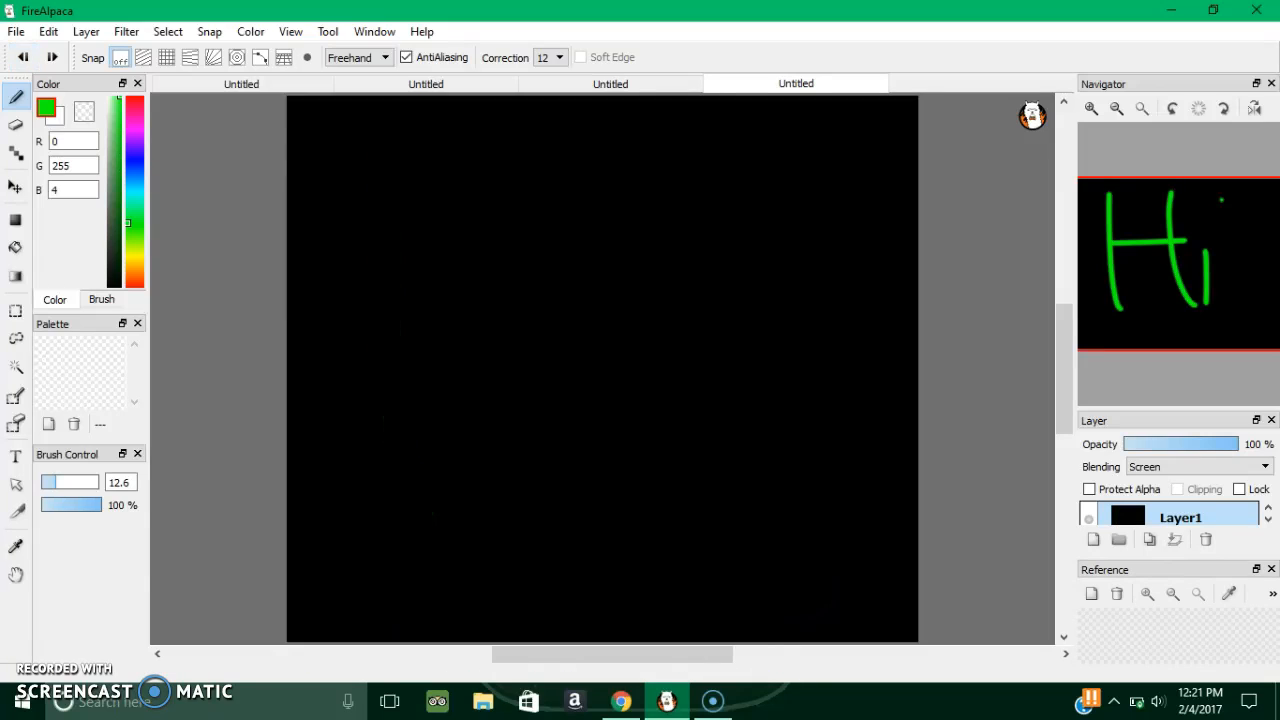
pyautogui.moveTo(340, 180); pyautogui.dragTo(540, 500)
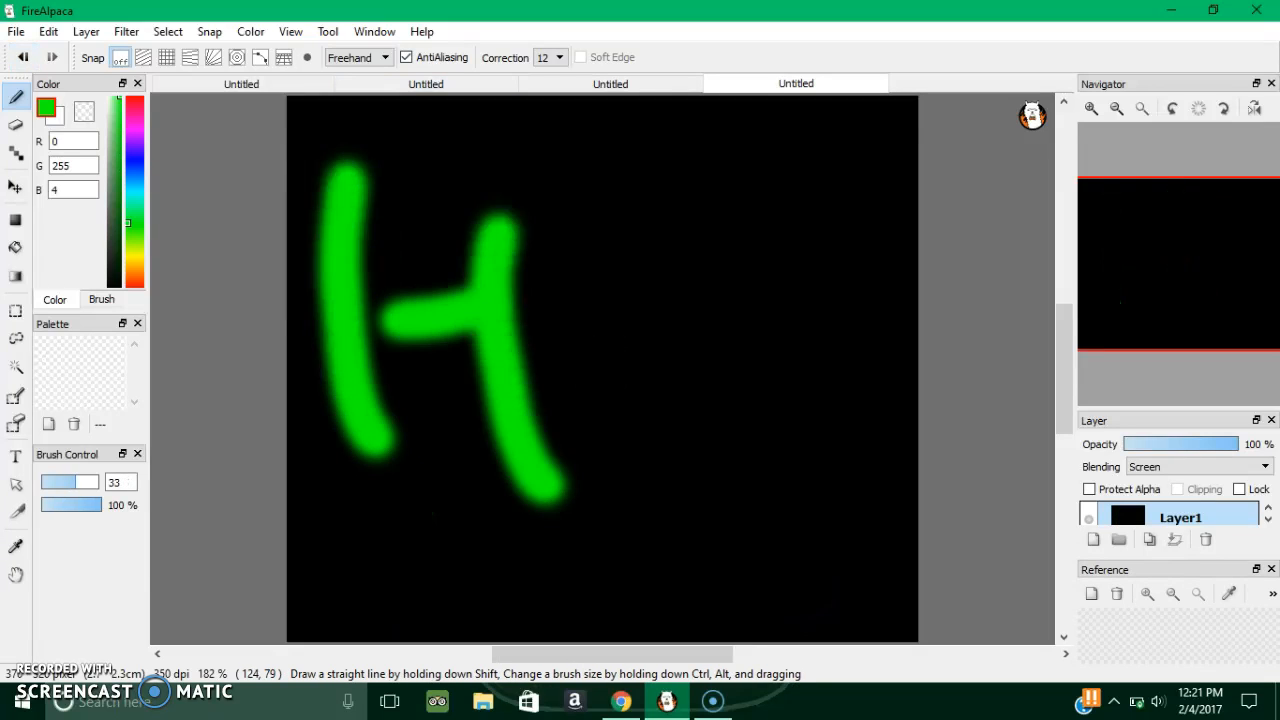
pyautogui.moveTo(620, 355); pyautogui.dragTo(620, 480)
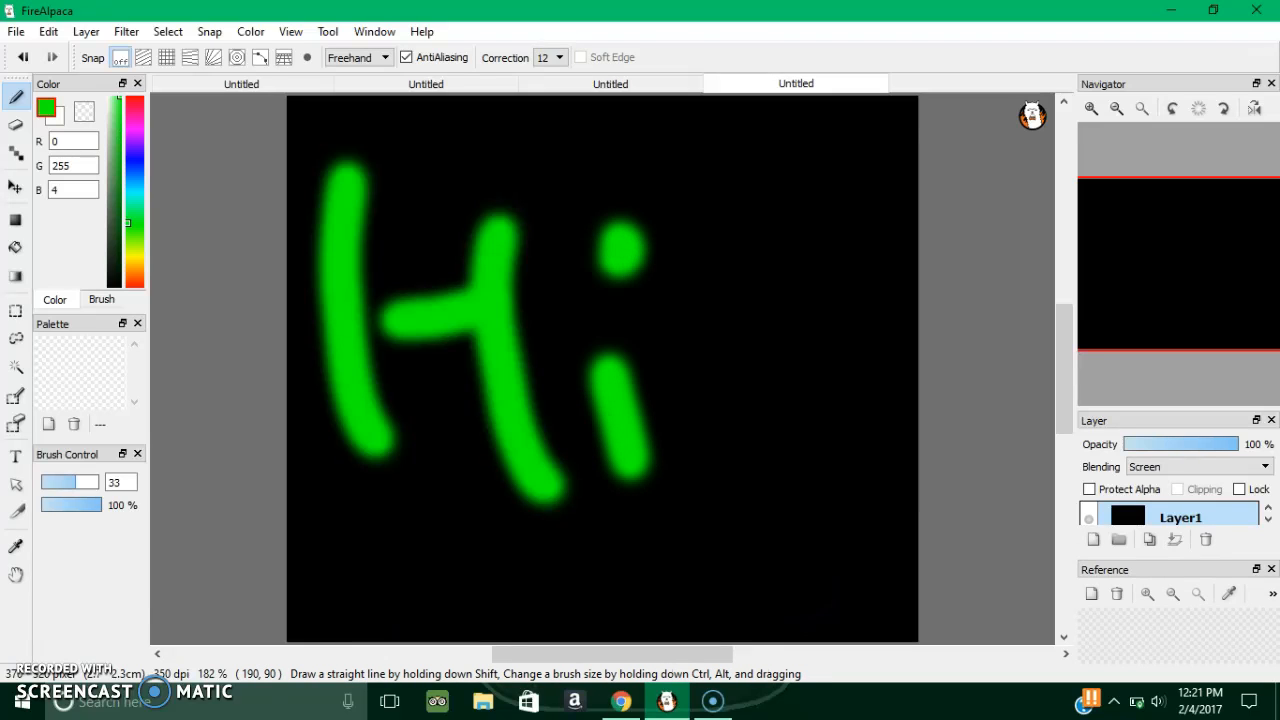